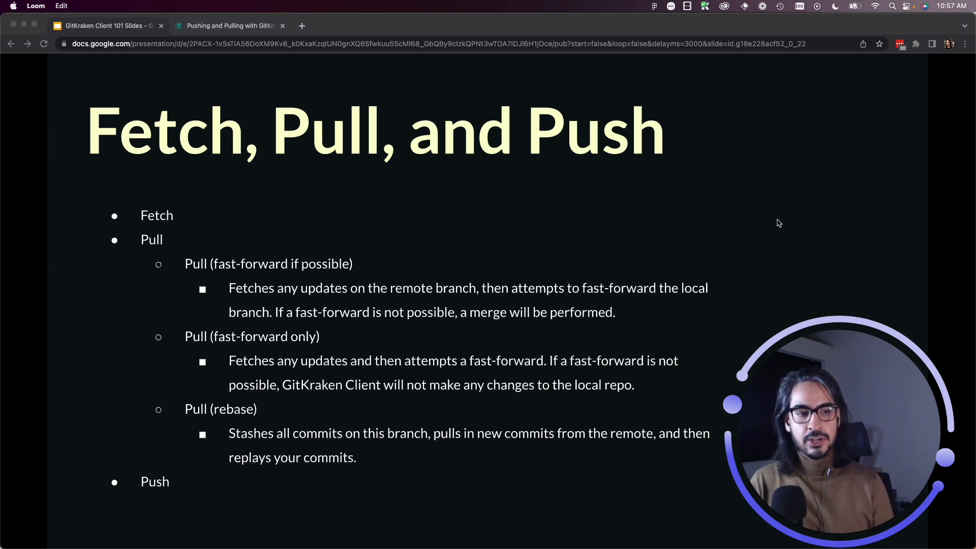
mouse_move(792, 185)
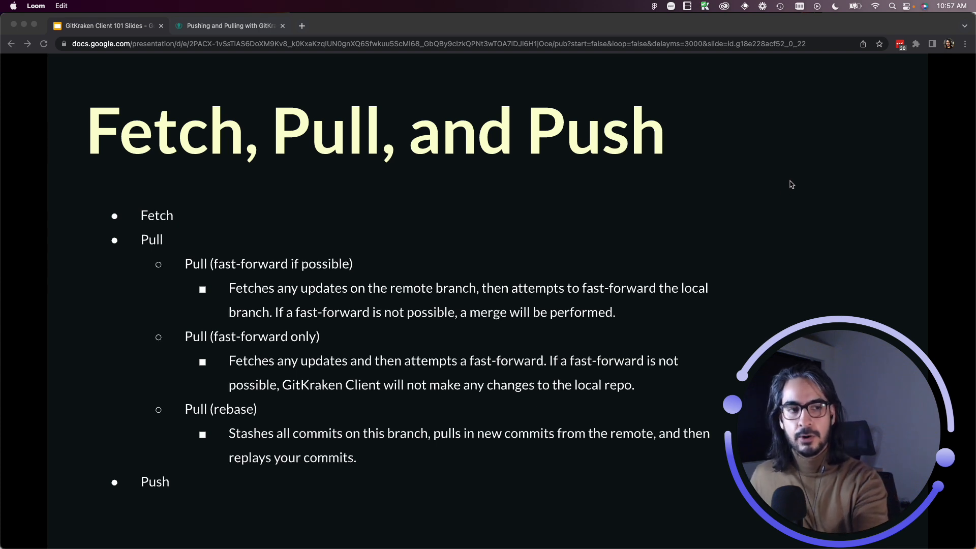
mouse_move(809, 181)
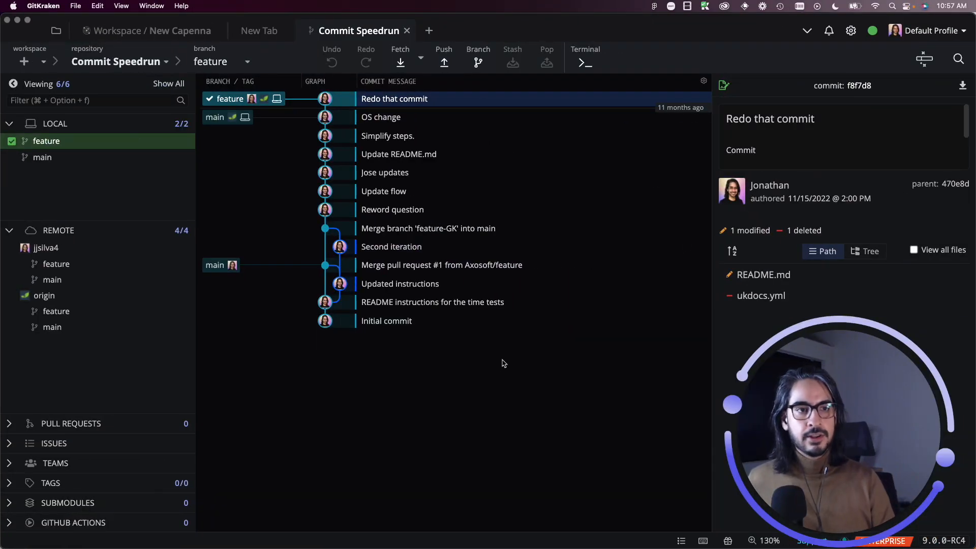
mouse_move(441, 118)
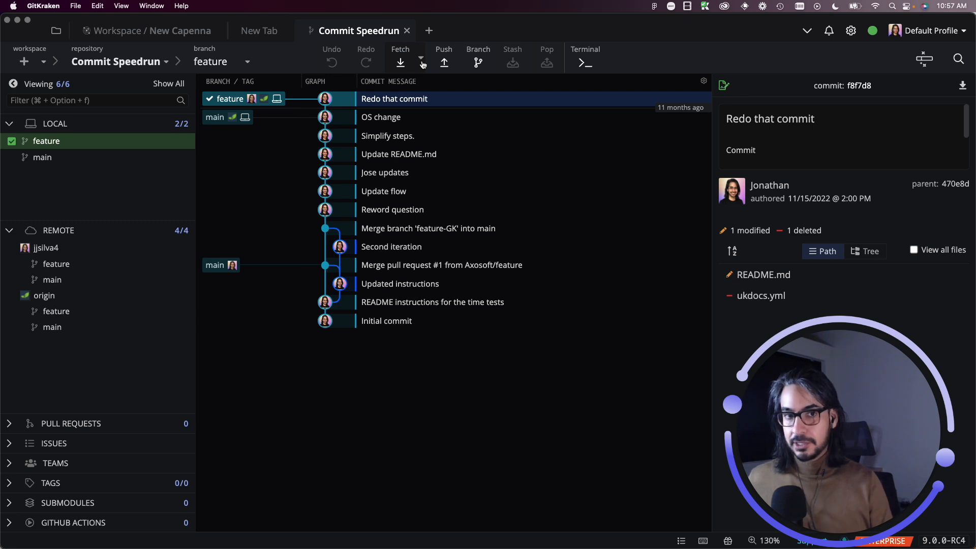
Set Pull (fast-forward if possible) as the default in the Fetch dropdown and reopen the list
left_click(420, 62)
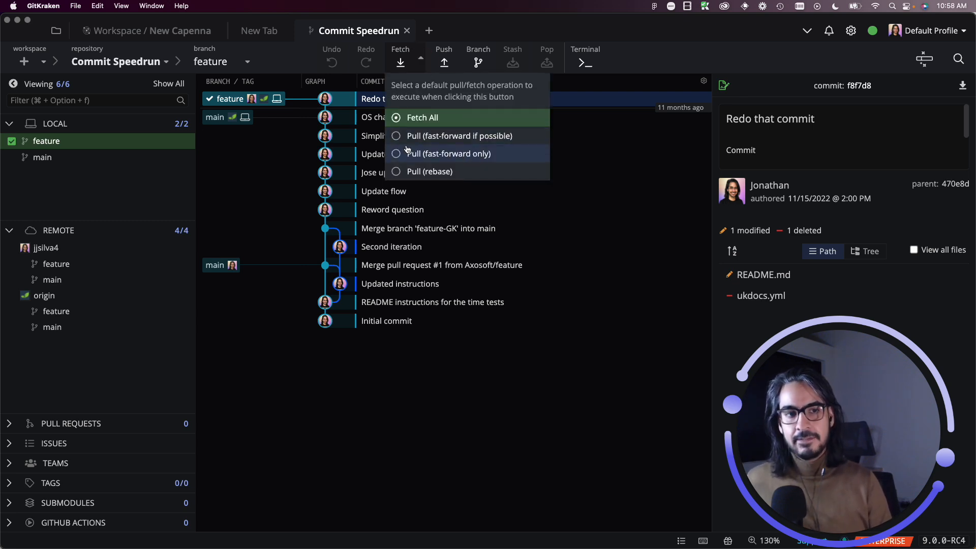
left_click(395, 135)
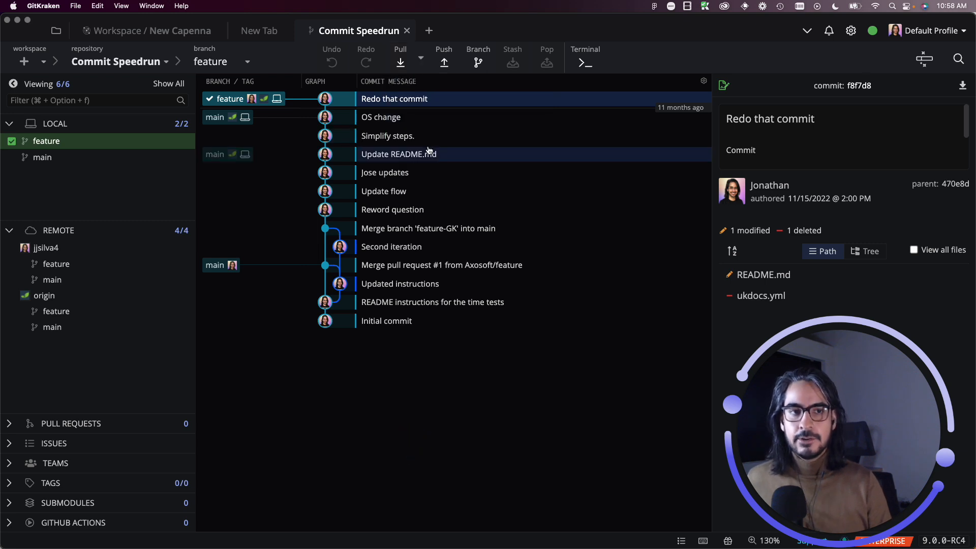
left_click(421, 57)
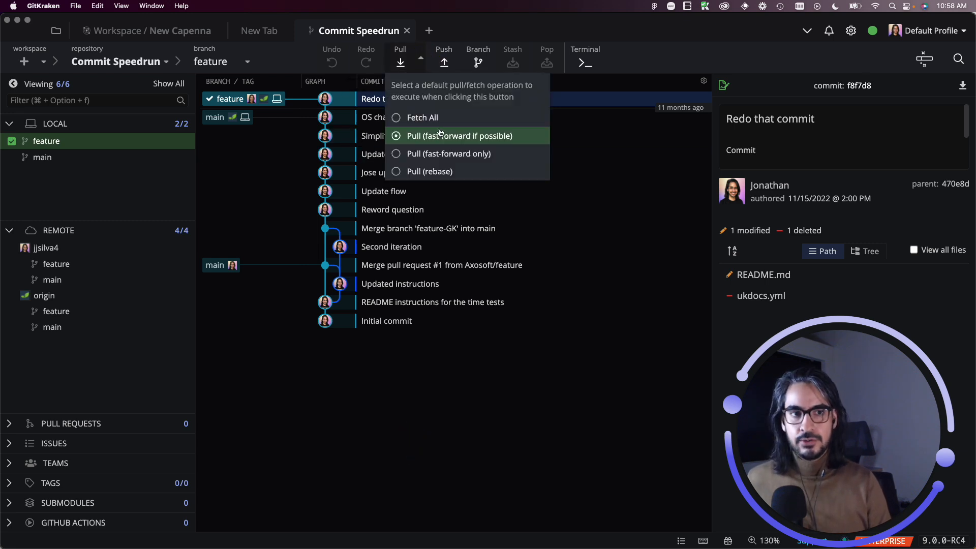
mouse_move(476, 143)
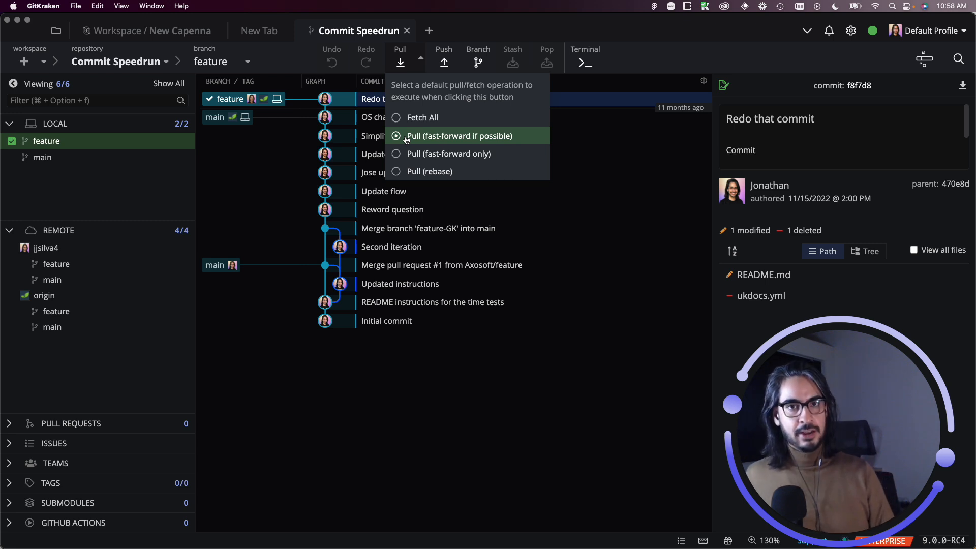
mouse_move(412, 146)
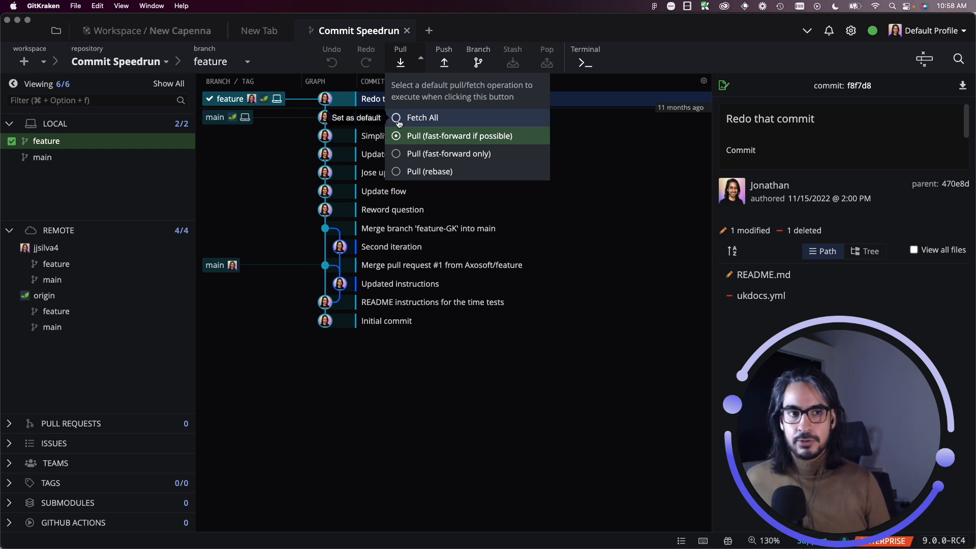
Select Fetch All as the default operation in the pull dropdown
left_click(422, 117)
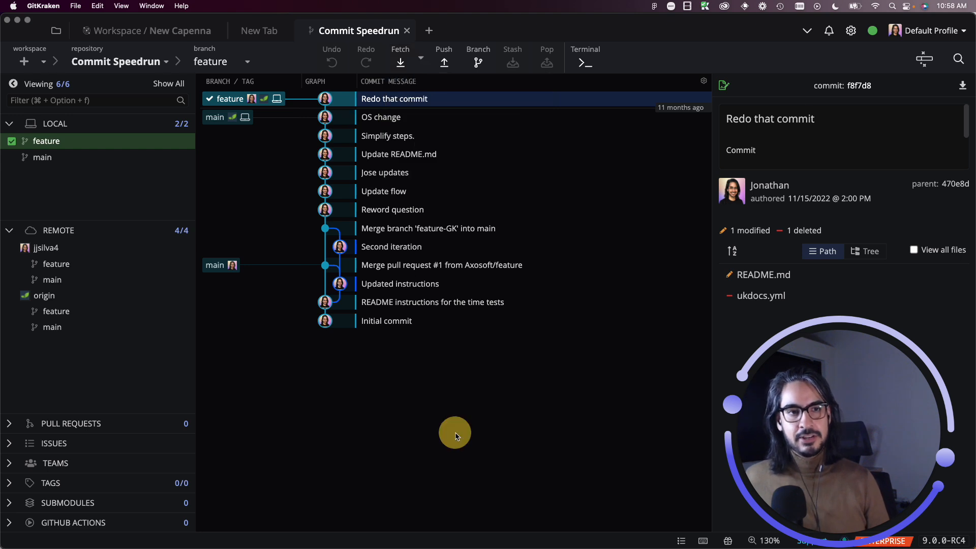
mouse_move(400, 63)
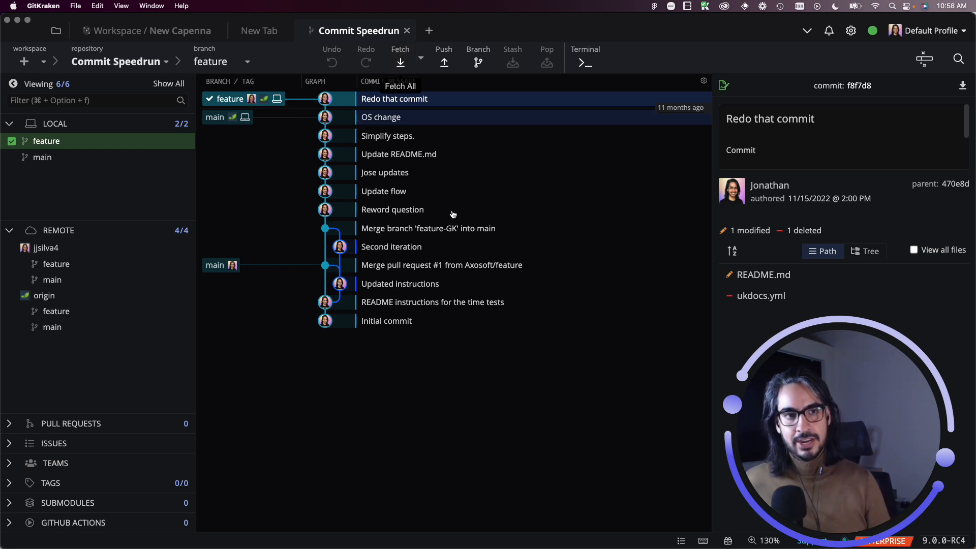
mouse_move(485, 416)
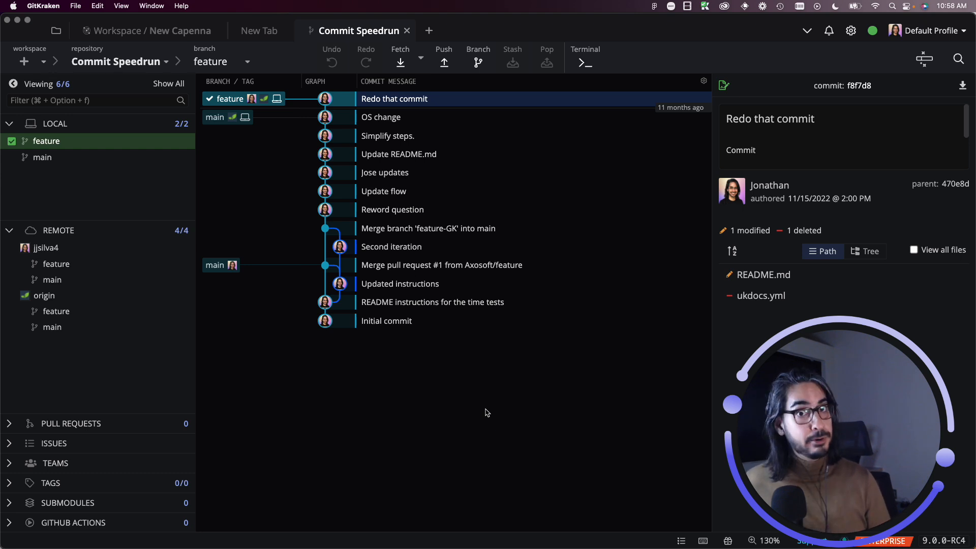
mouse_move(469, 91)
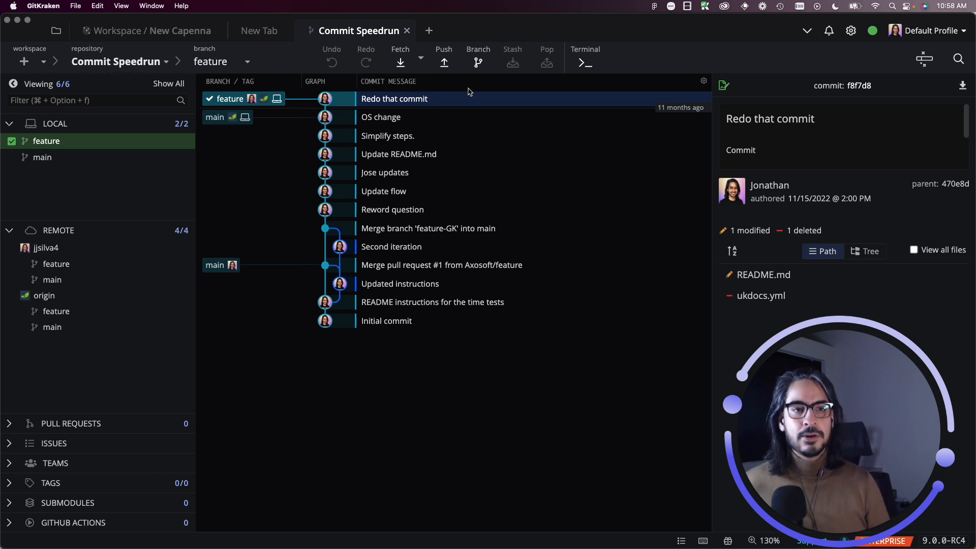
mouse_move(443, 64)
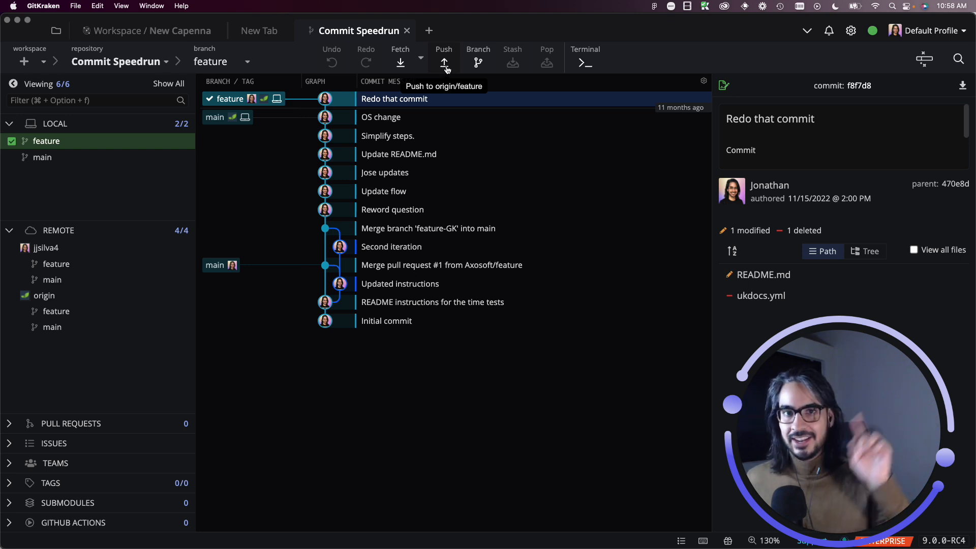
mouse_move(482, 384)
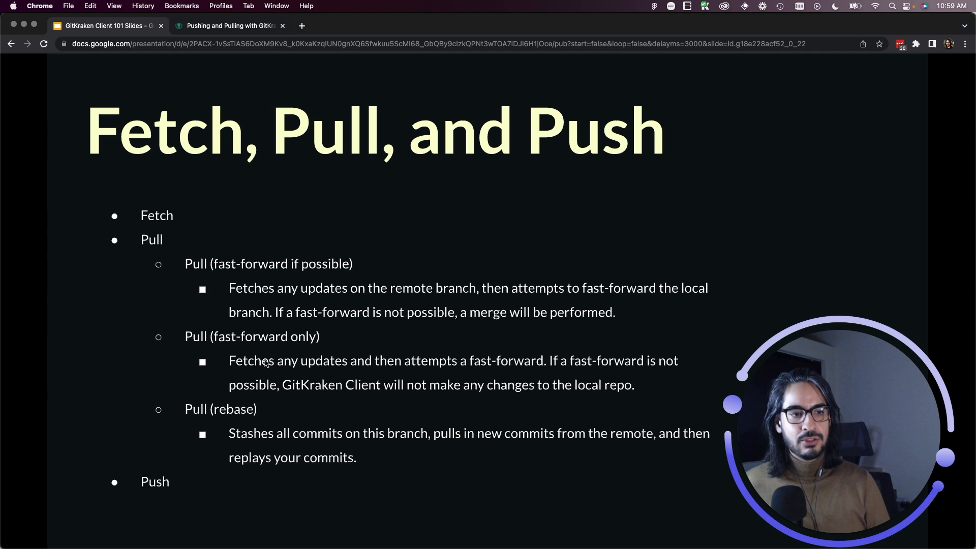
mouse_move(154, 228)
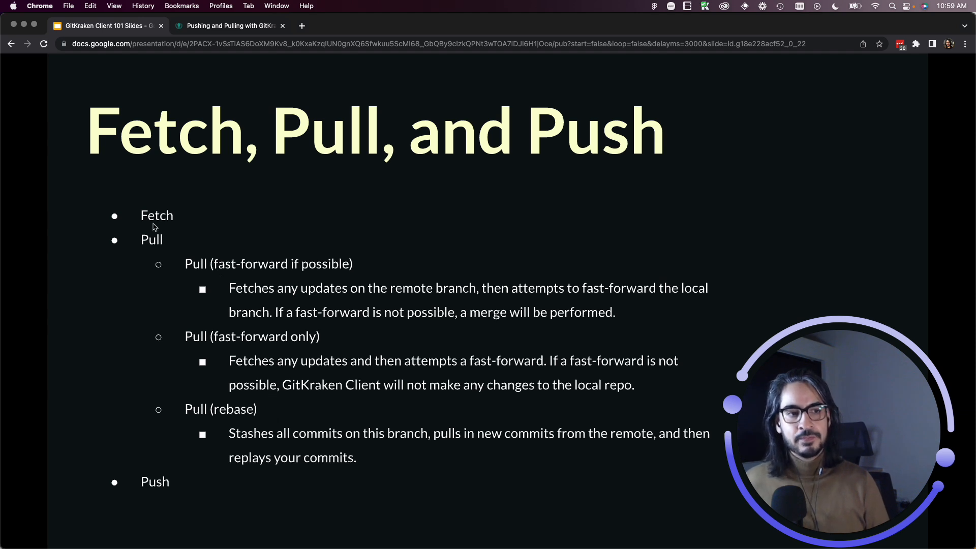
mouse_move(171, 253)
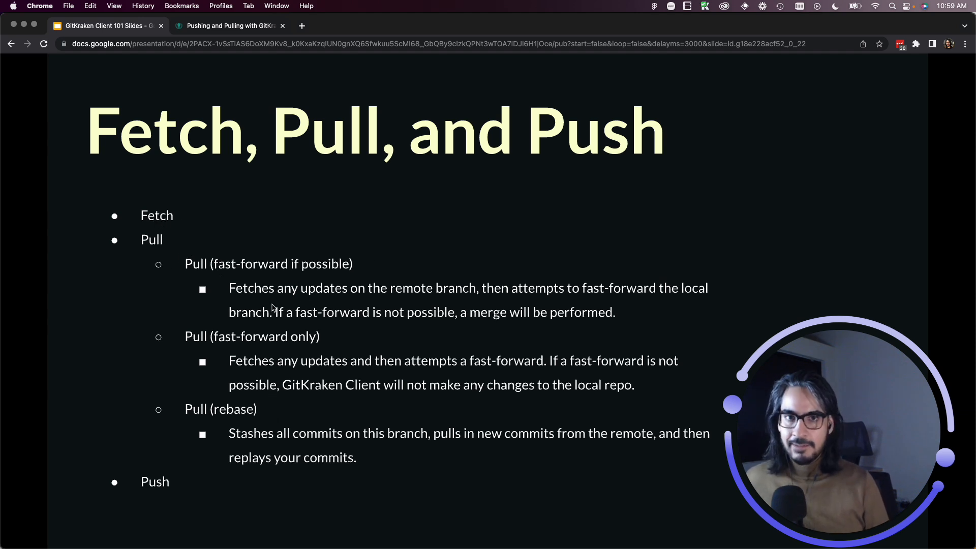
mouse_move(316, 300)
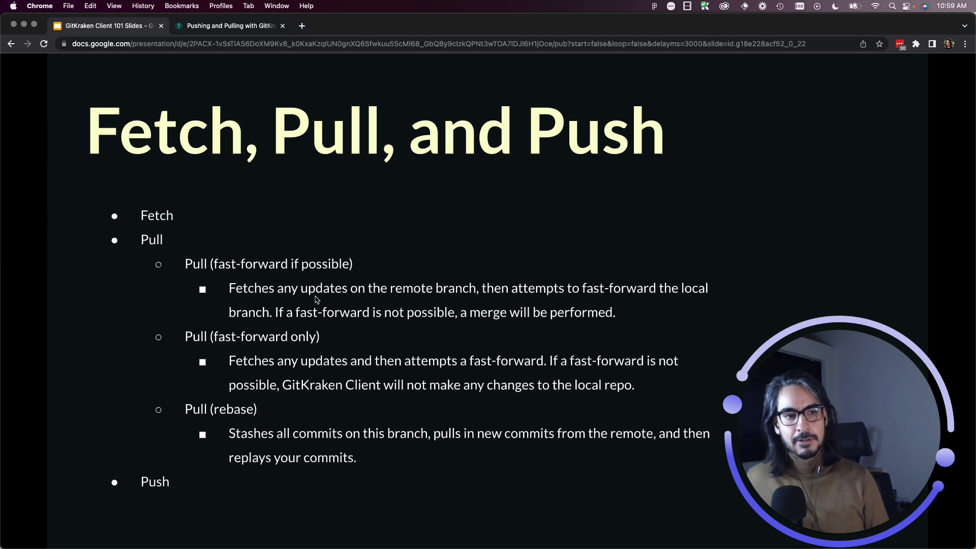
mouse_move(253, 427)
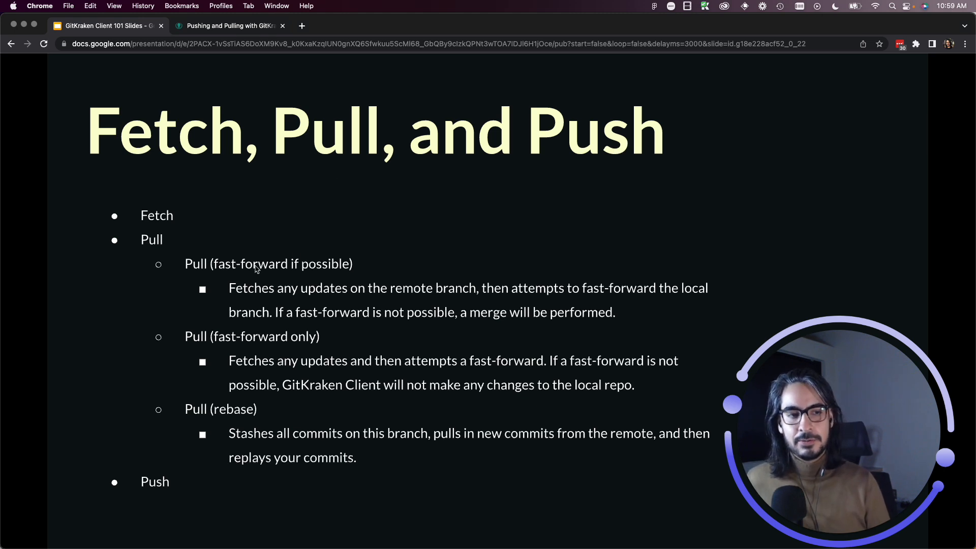
mouse_move(293, 336)
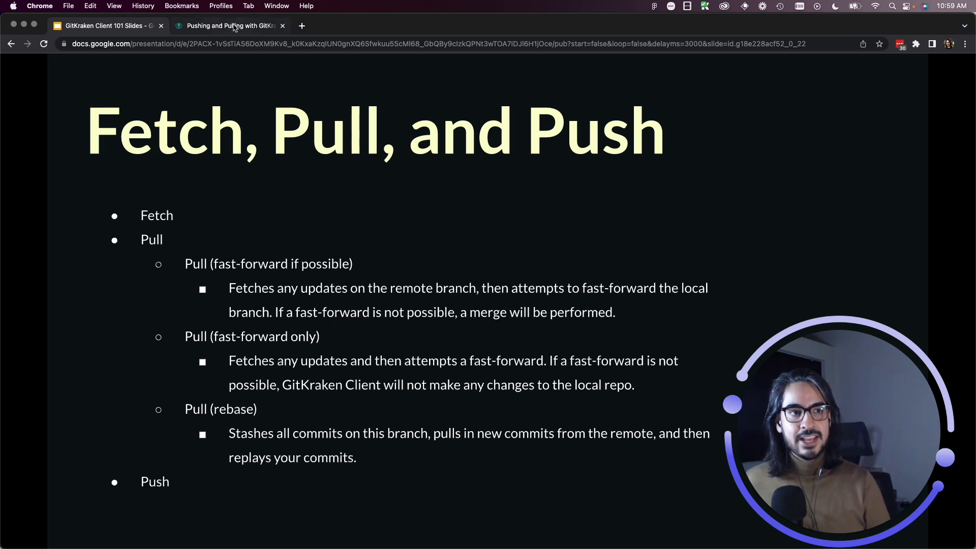
Open the pushing and pulling help tab and scroll past pull options and upstream to Pulling
left_click(233, 25)
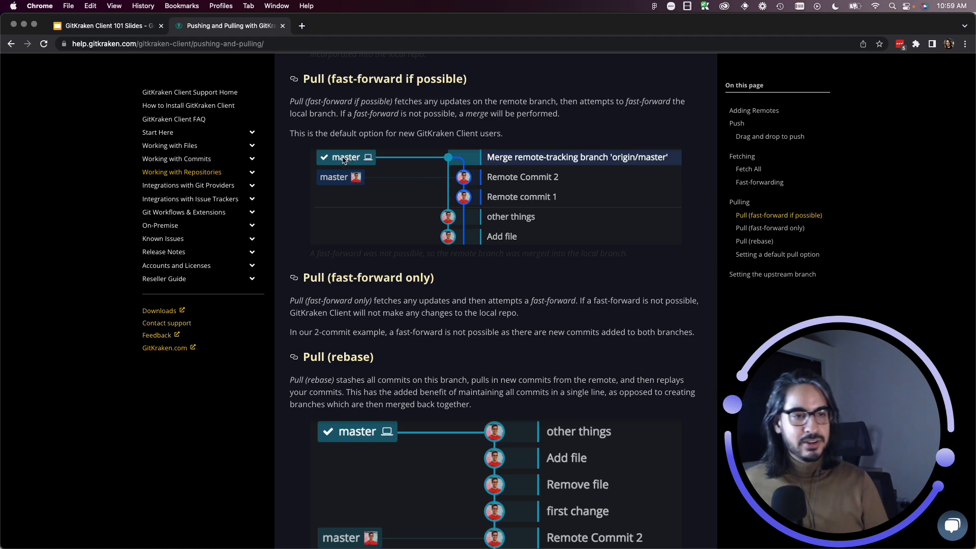
mouse_move(483, 185)
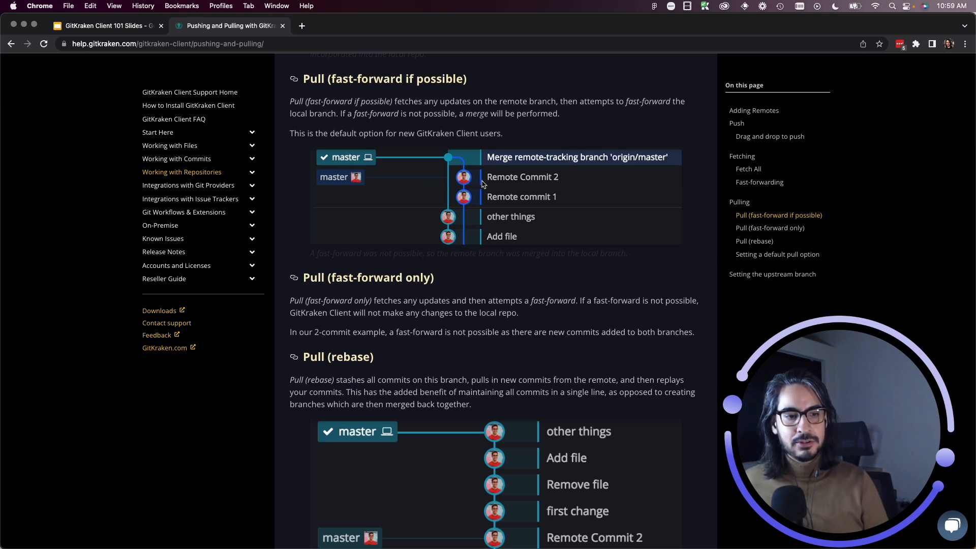
scroll("down", 3)
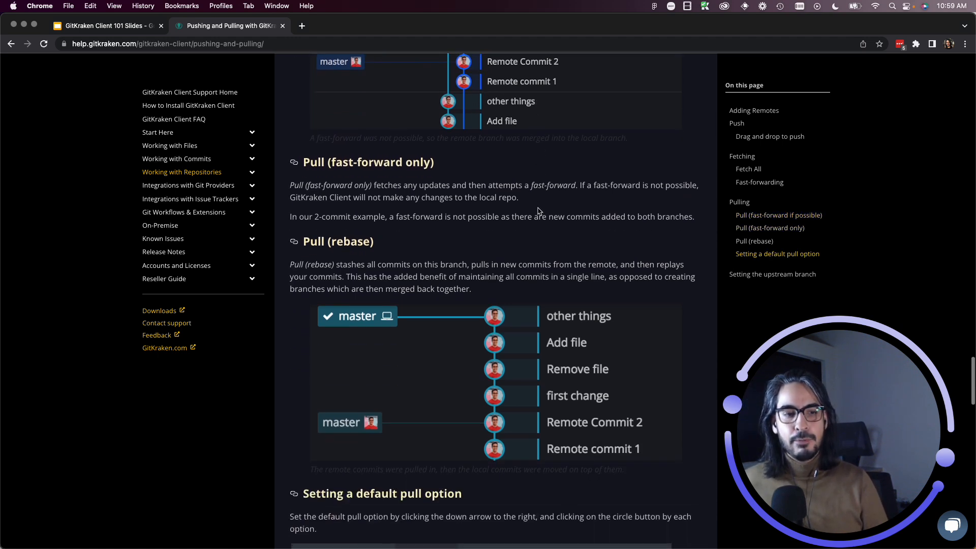
scroll("down", 3)
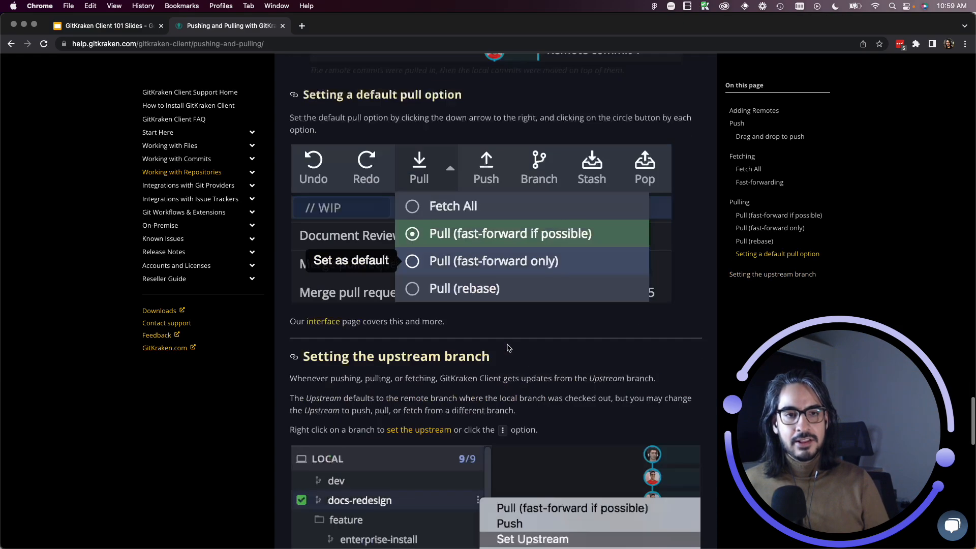
scroll("down", 3)
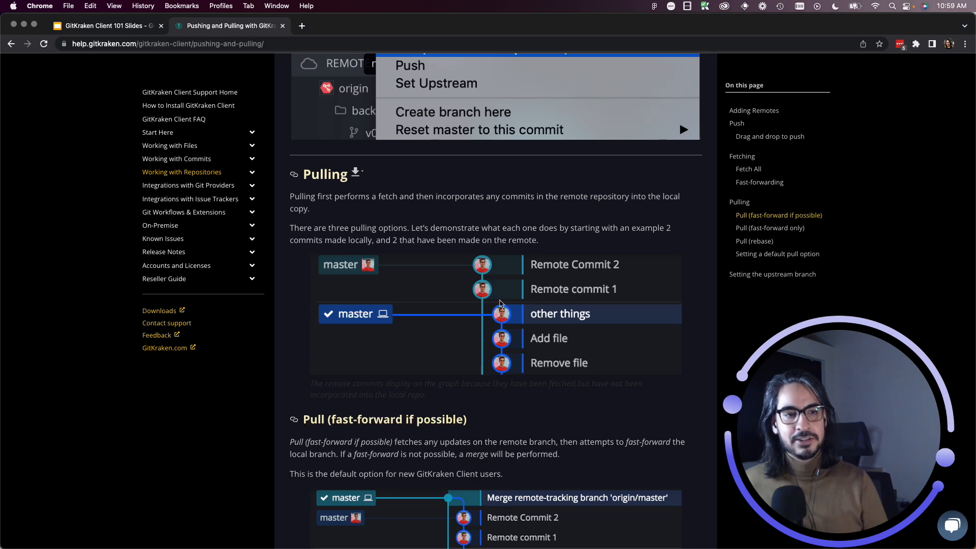
mouse_move(480, 314)
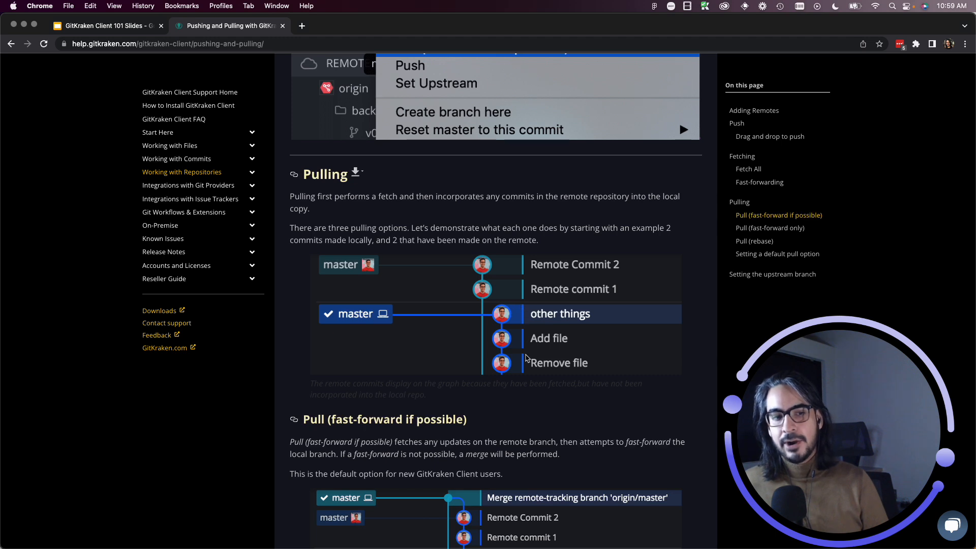
mouse_move(483, 289)
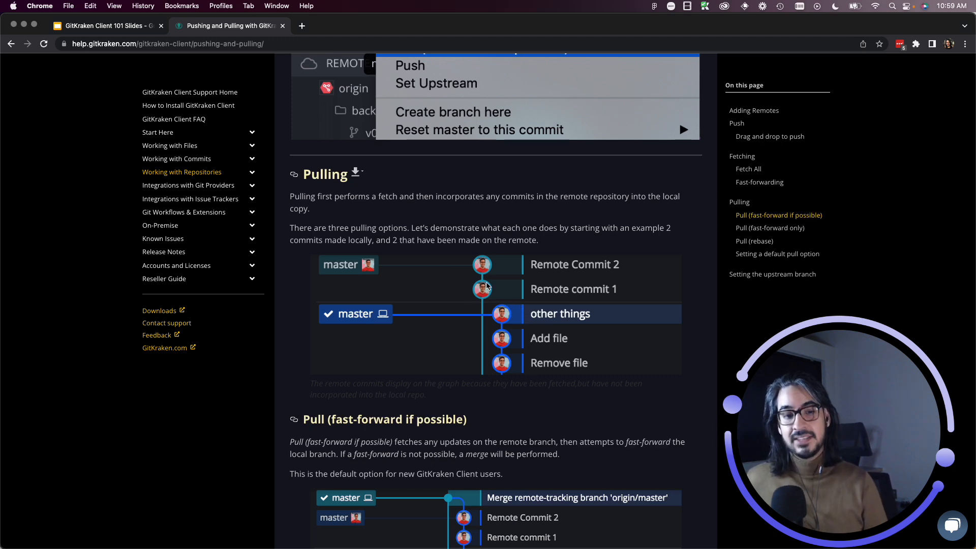
mouse_move(437, 249)
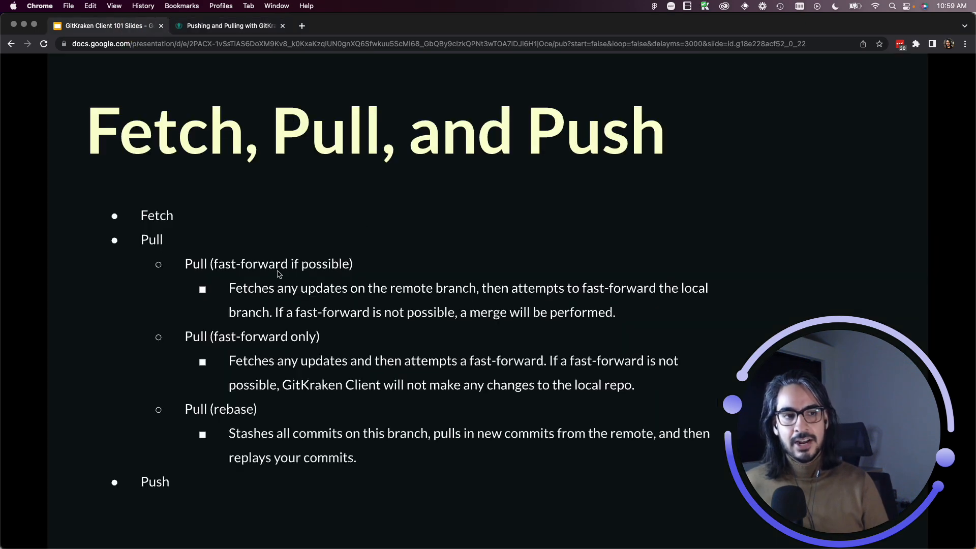
mouse_move(312, 286)
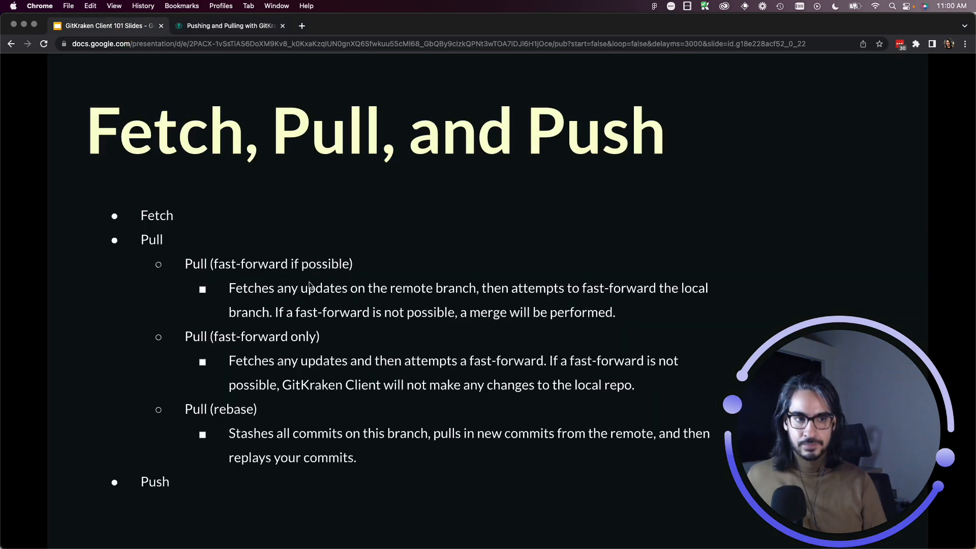
mouse_move(383, 269)
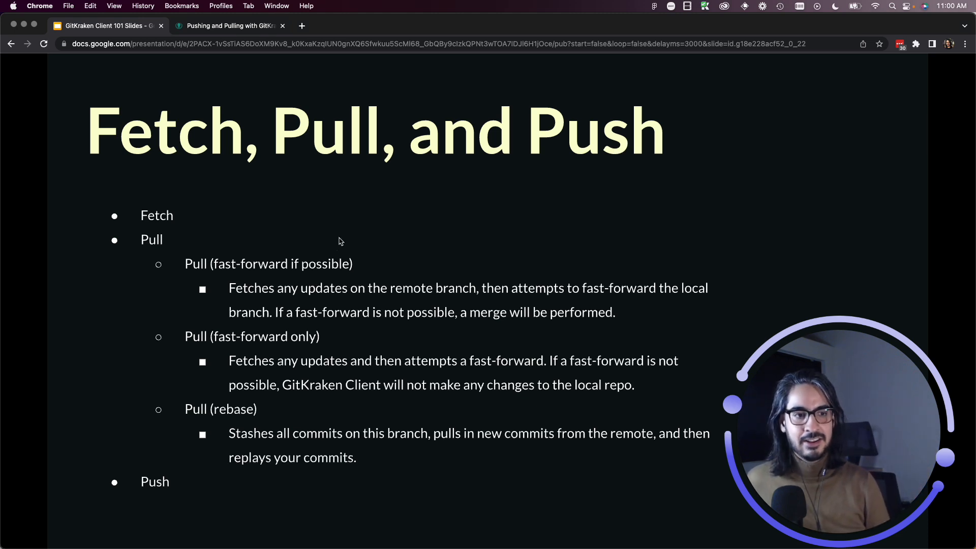
mouse_move(235, 42)
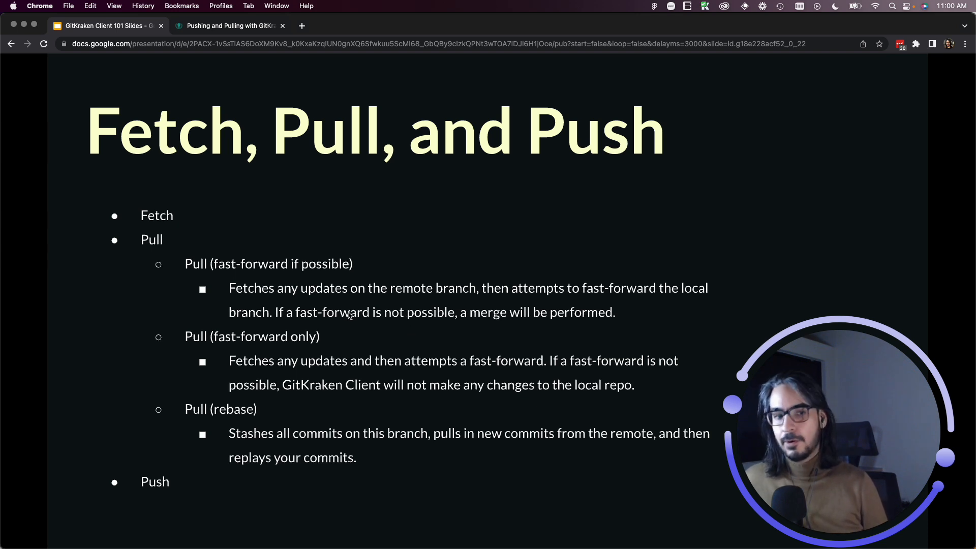
mouse_move(404, 318)
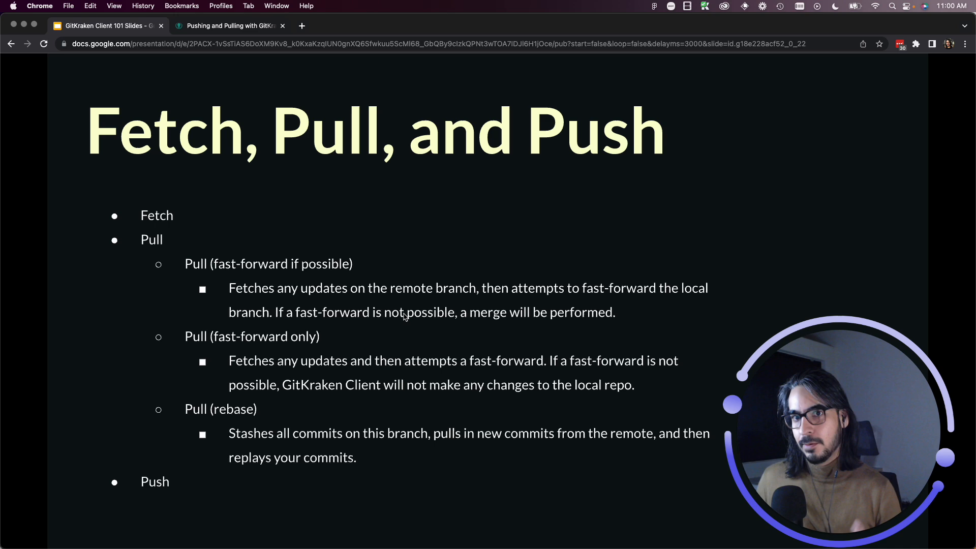
Open the help article tab and scroll to the Pull (fast-forward if possible) merge graph
left_click(227, 26)
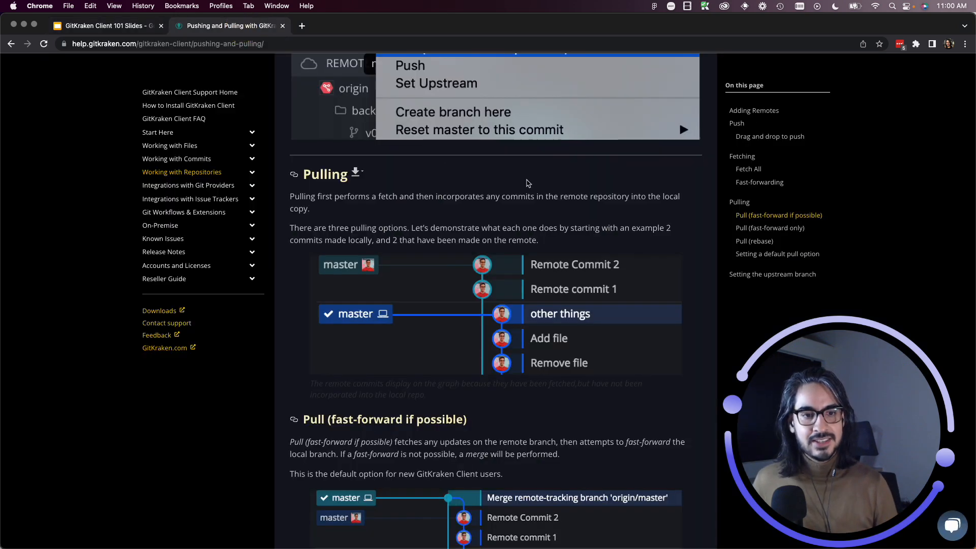
mouse_move(470, 212)
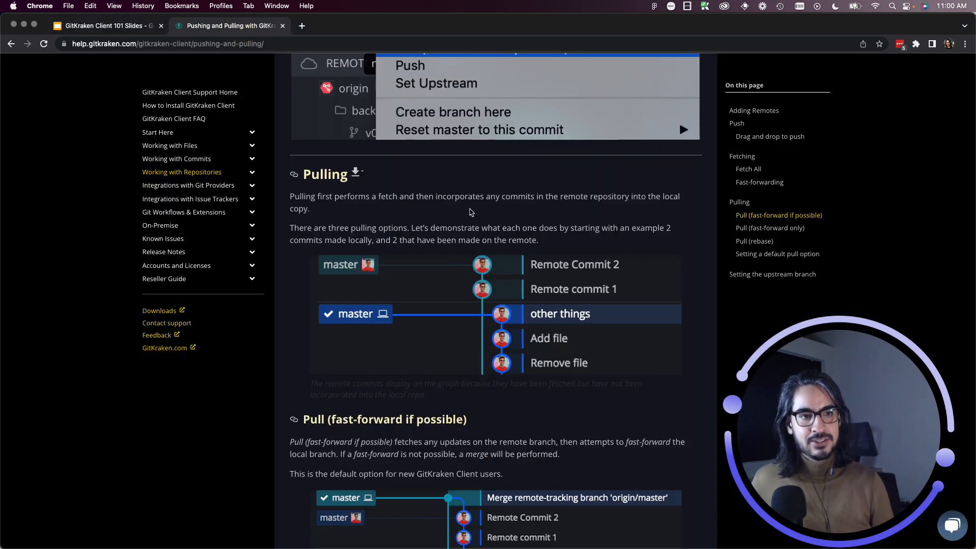
scroll("down", 3)
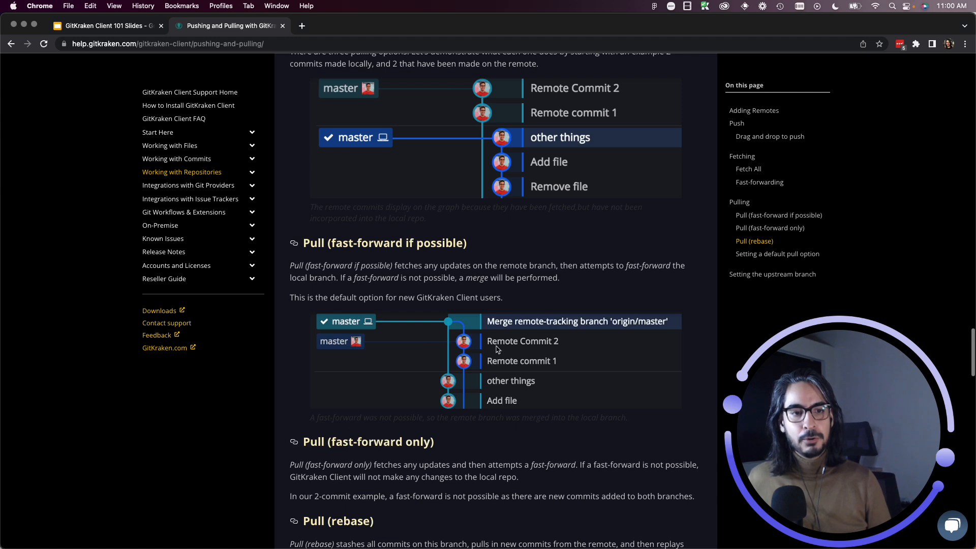
mouse_move(468, 352)
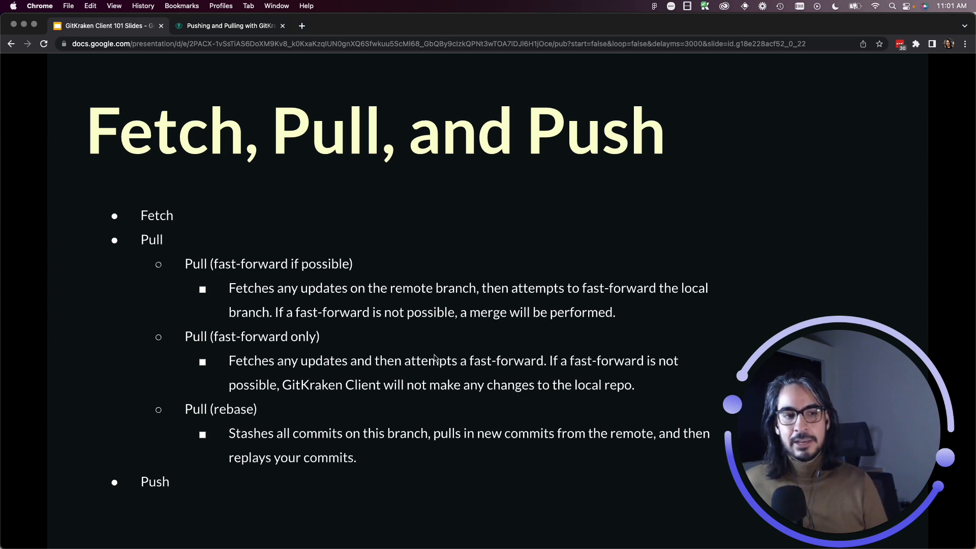
mouse_move(475, 368)
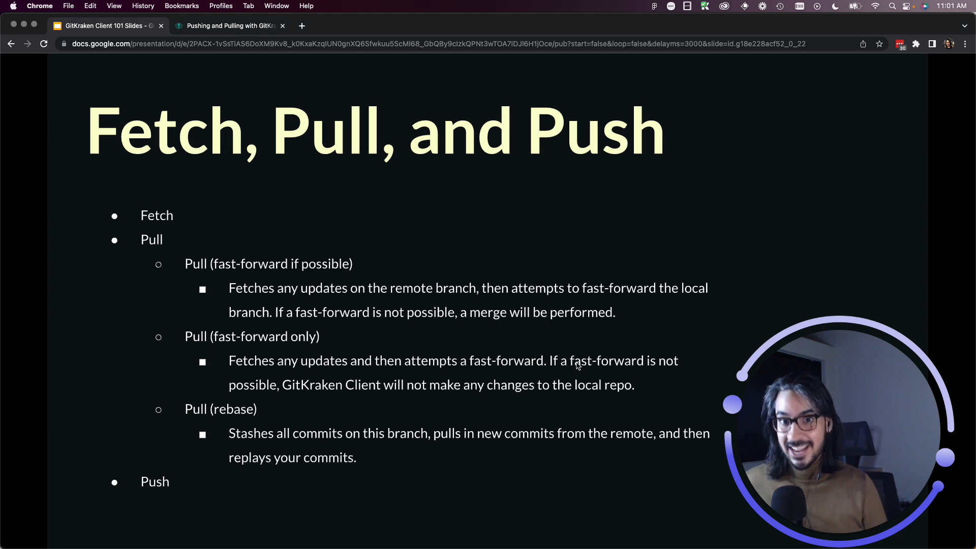
mouse_move(415, 405)
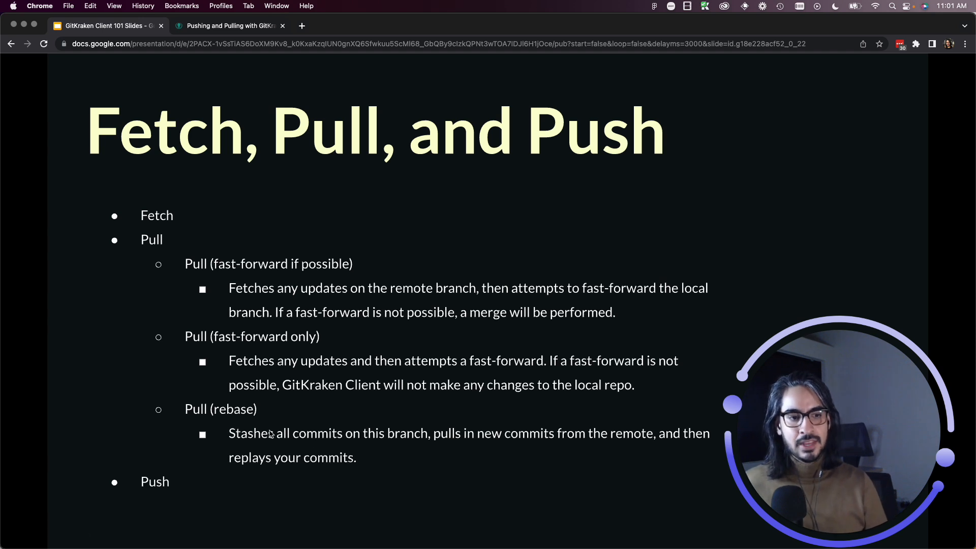
mouse_move(241, 424)
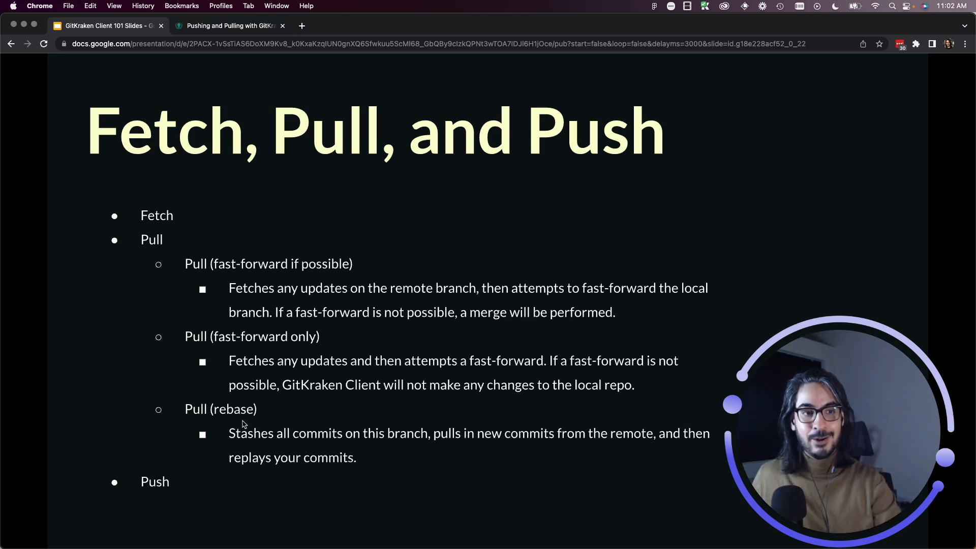
left_click(229, 25)
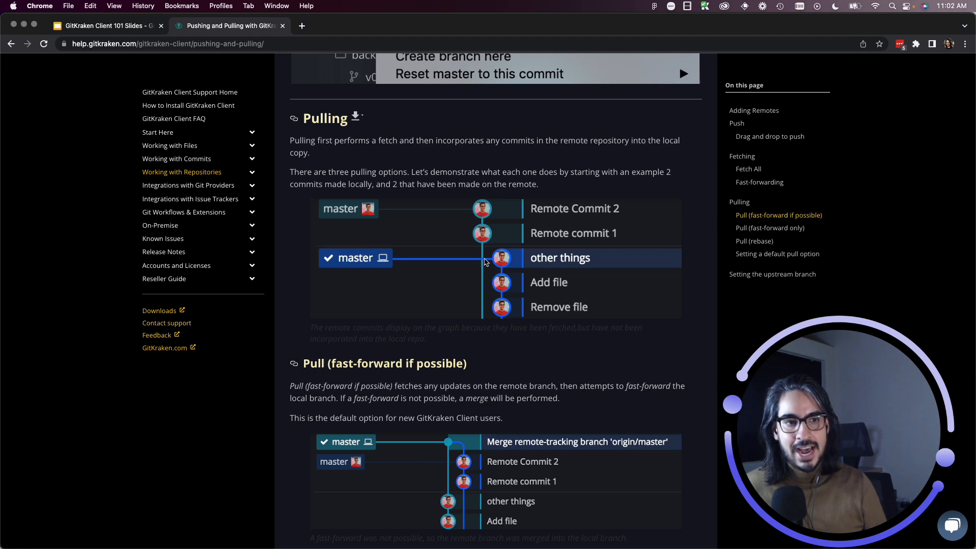
mouse_move(557, 239)
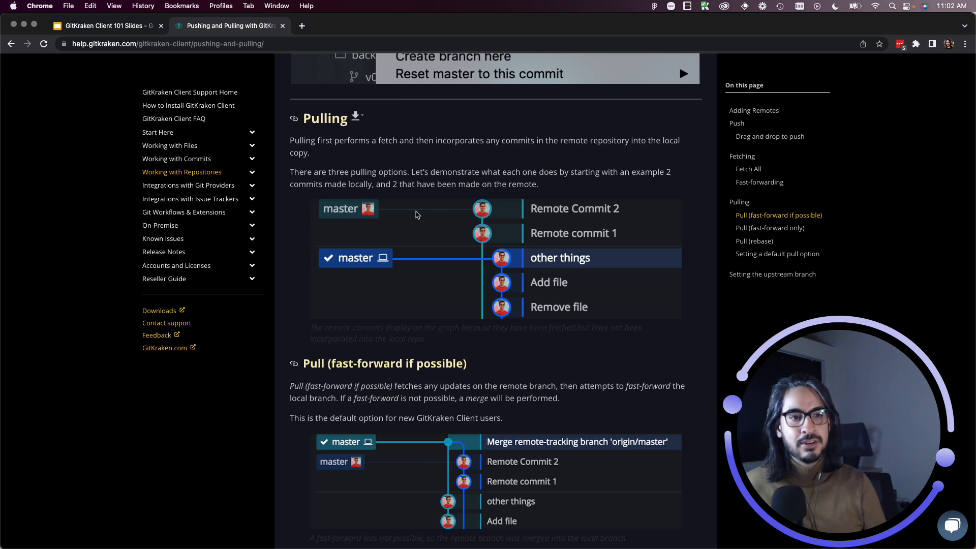
mouse_move(546, 267)
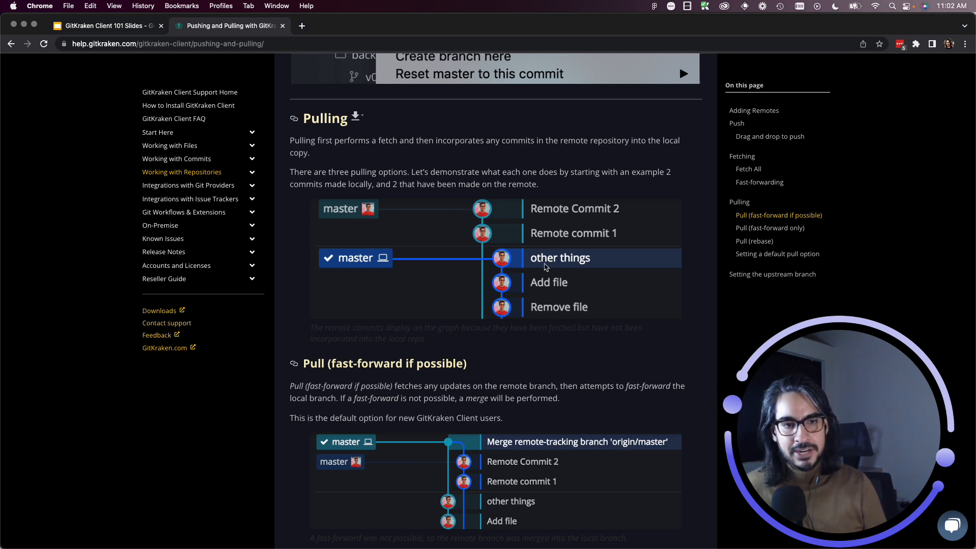
scroll("down", 3)
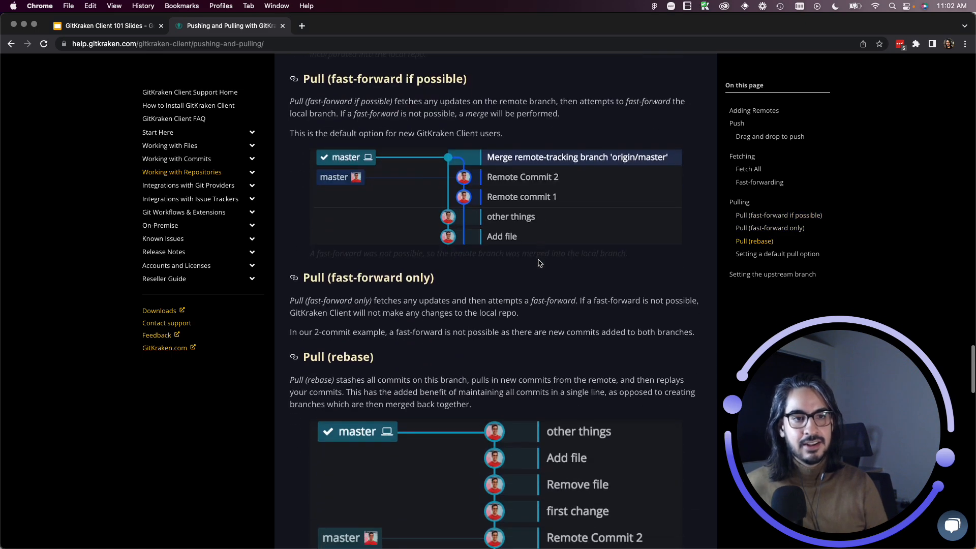
scroll("down", 3)
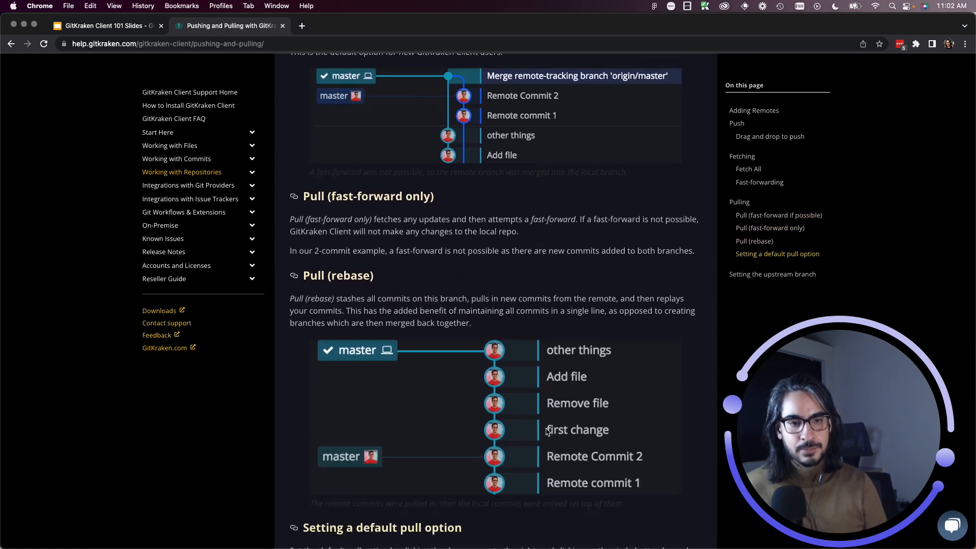
mouse_move(523, 455)
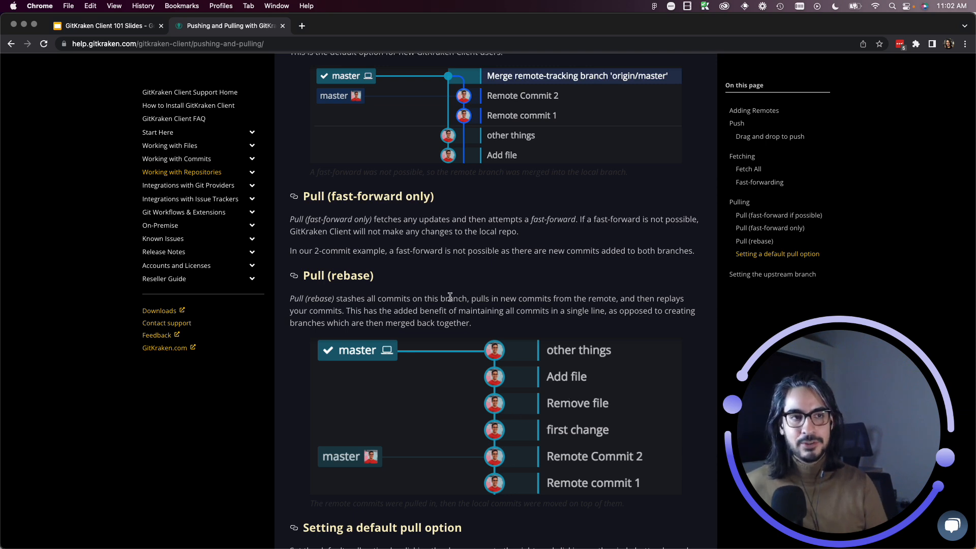
left_click(106, 25)
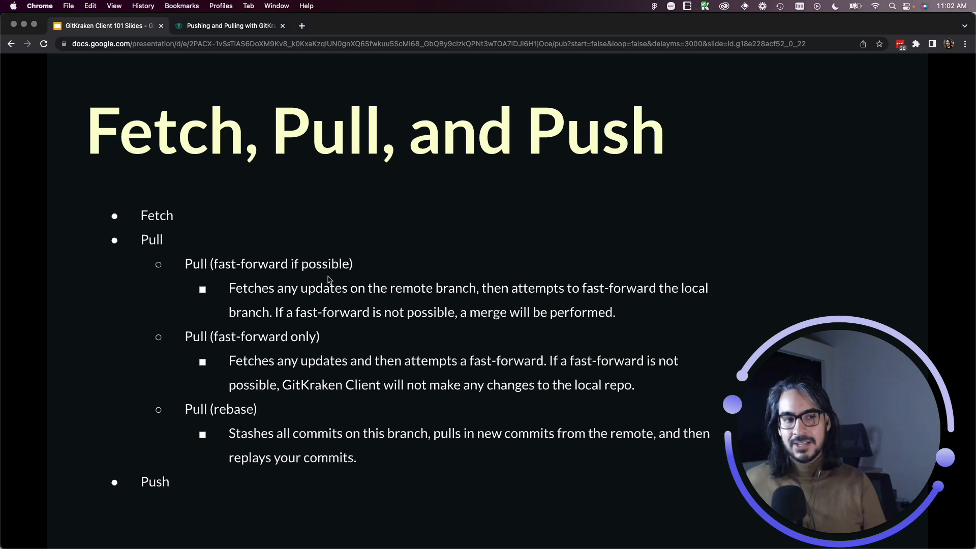
mouse_move(393, 225)
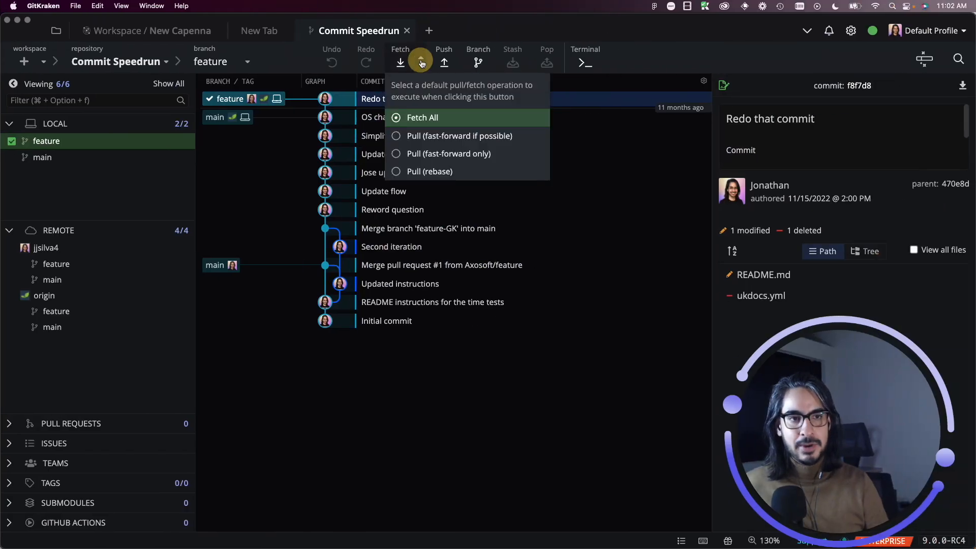
mouse_move(403, 143)
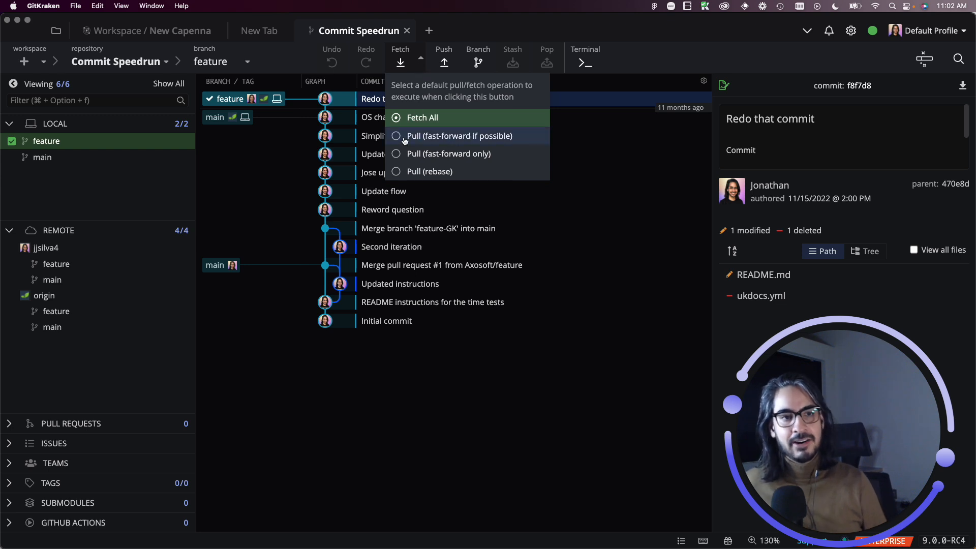
left_click(396, 136)
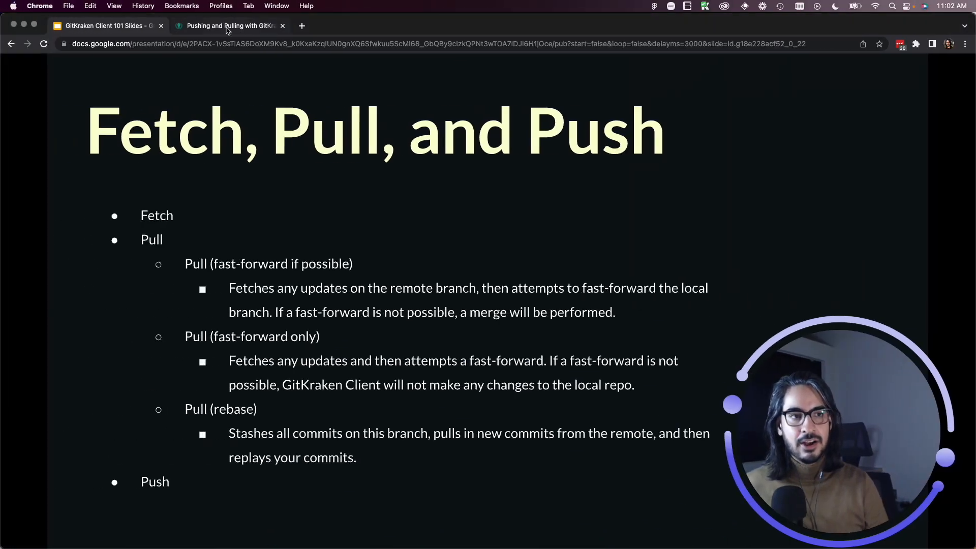
Return to the pushing and pulling help tab and scroll to its Pulling section
left_click(229, 26)
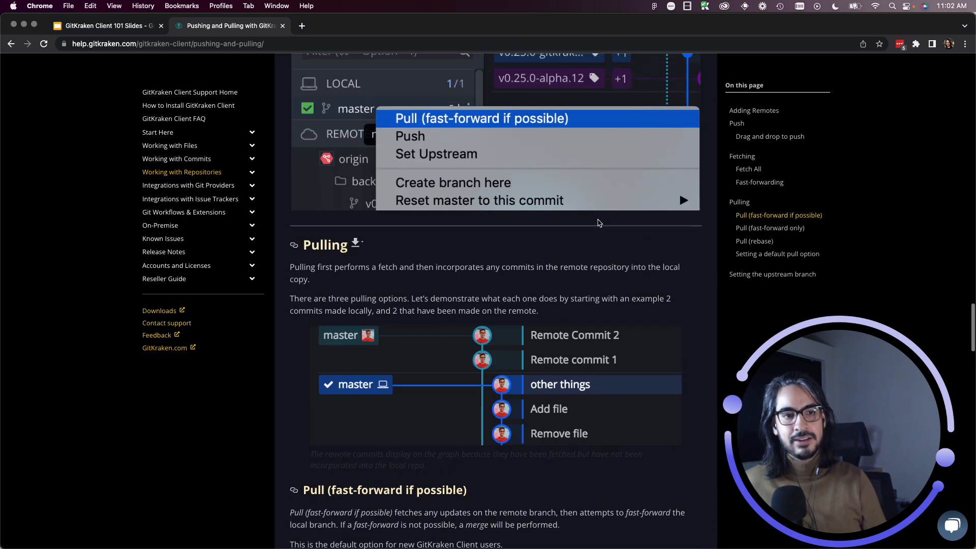
scroll("down", 3)
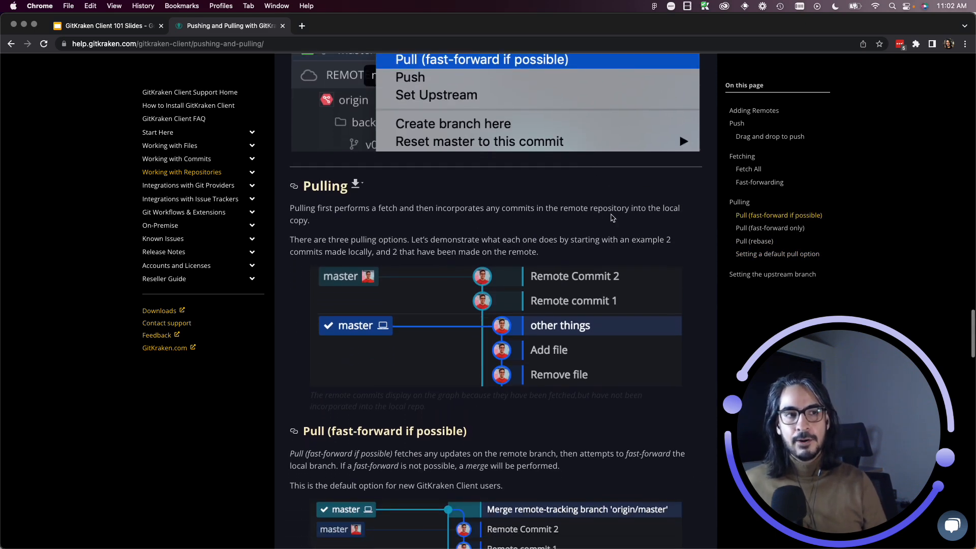